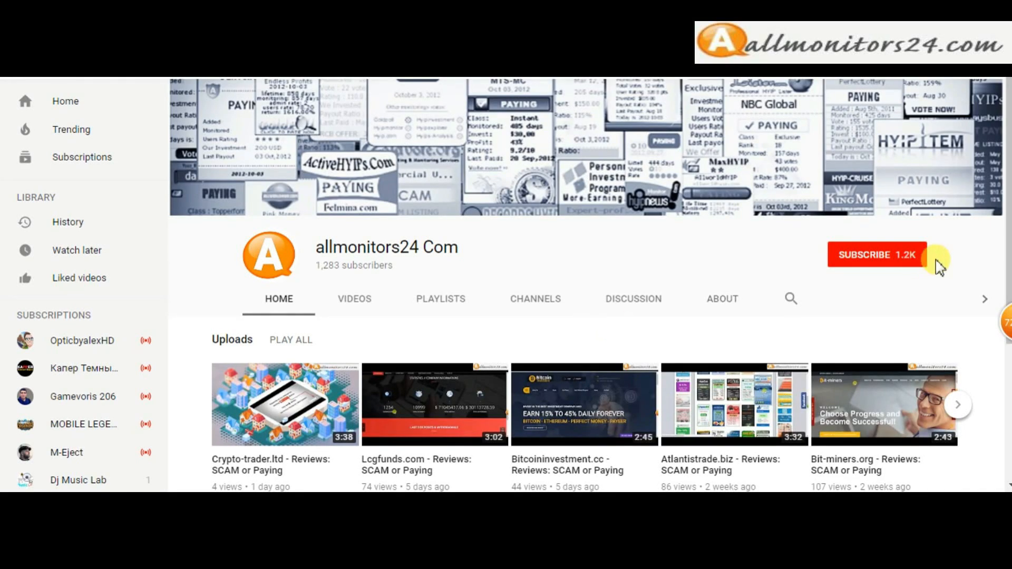
Step: Subscribe to the allmonitors24 Com YouTube channel and set the bell to All notifications
click(874, 254)
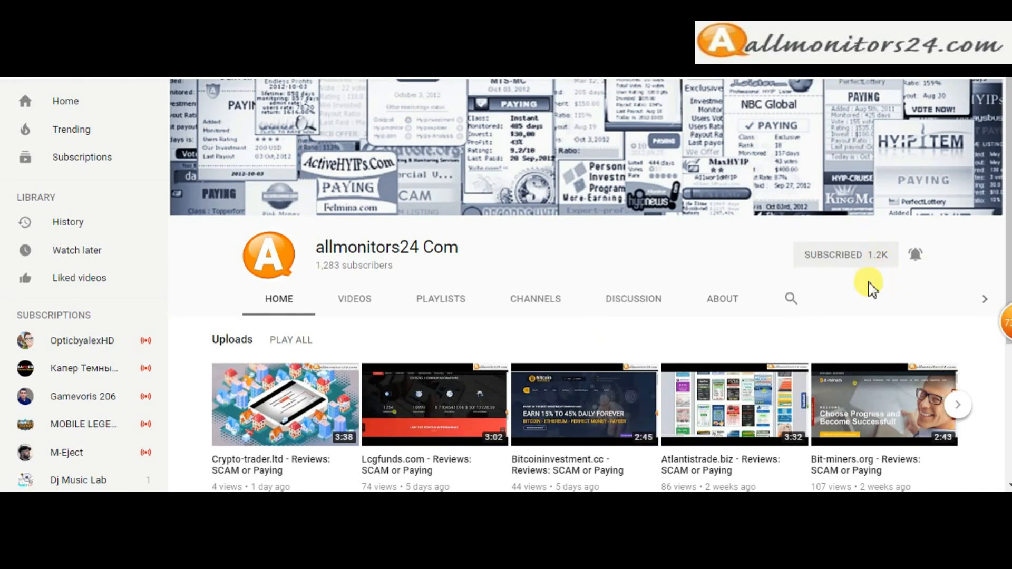
click(915, 254)
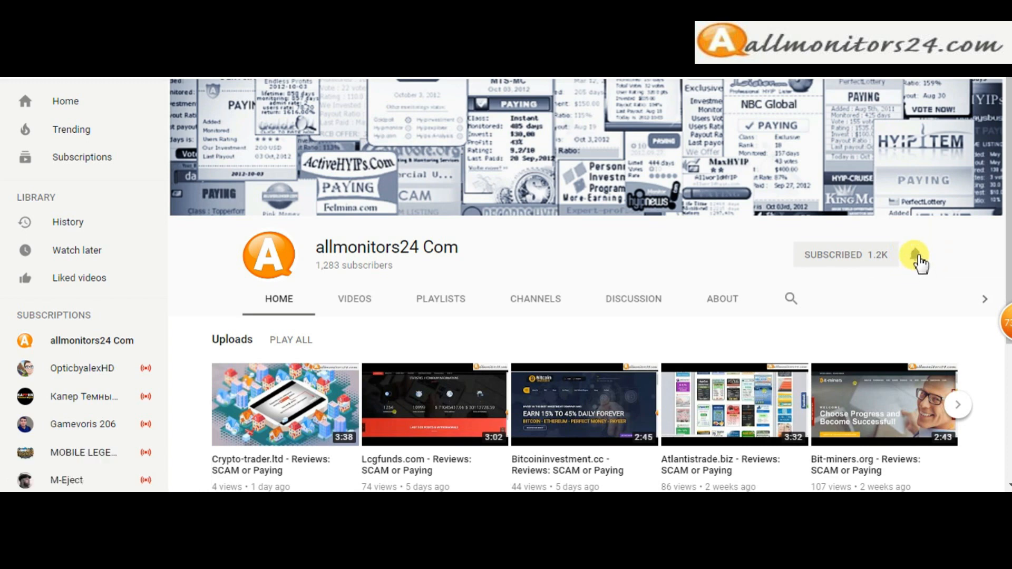
click(914, 254)
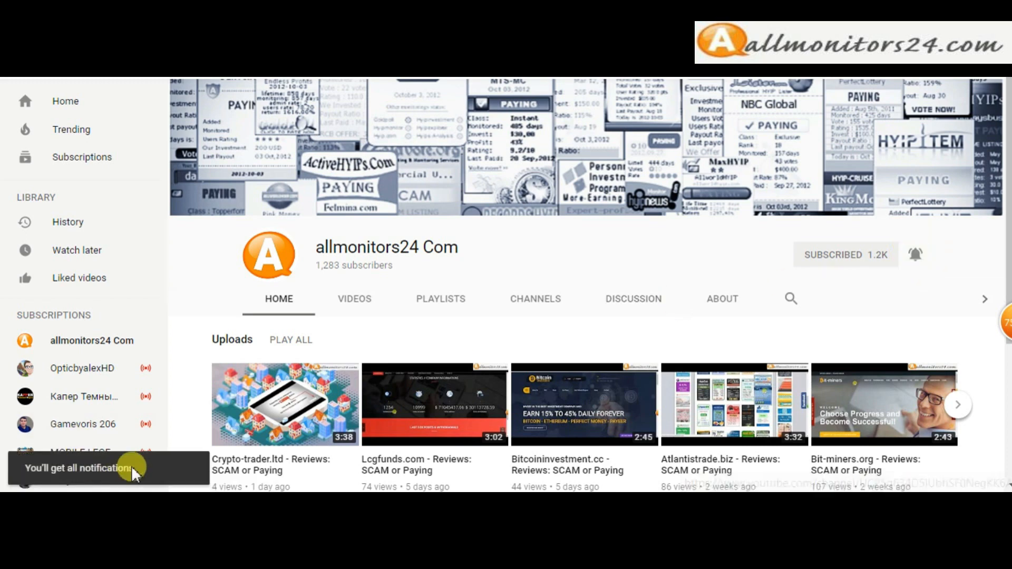
mouse_move(884, 284)
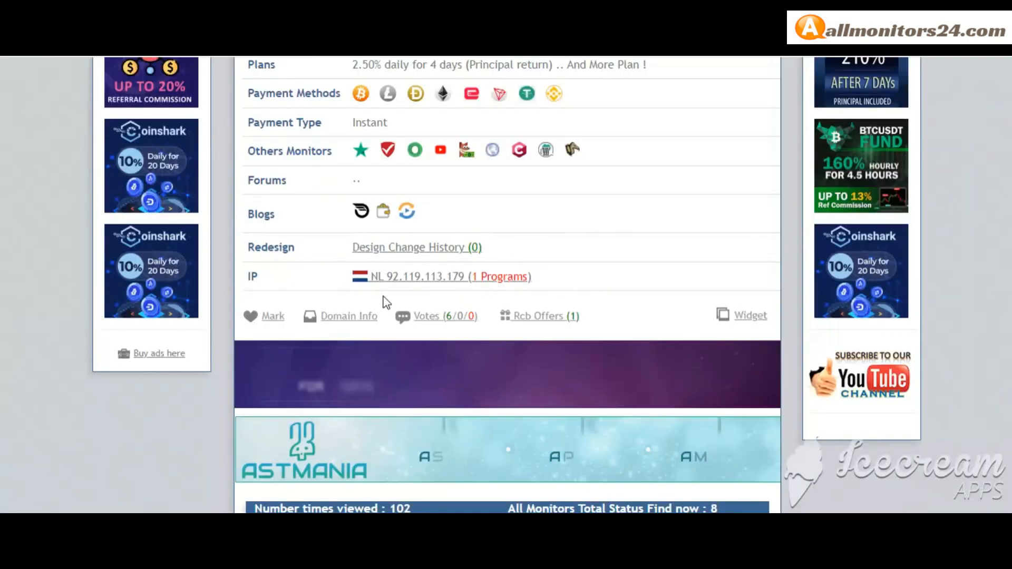
Step: Scroll the Raxi listing to check its paying status and votes: six positive, none negative
scroll(up, 3)
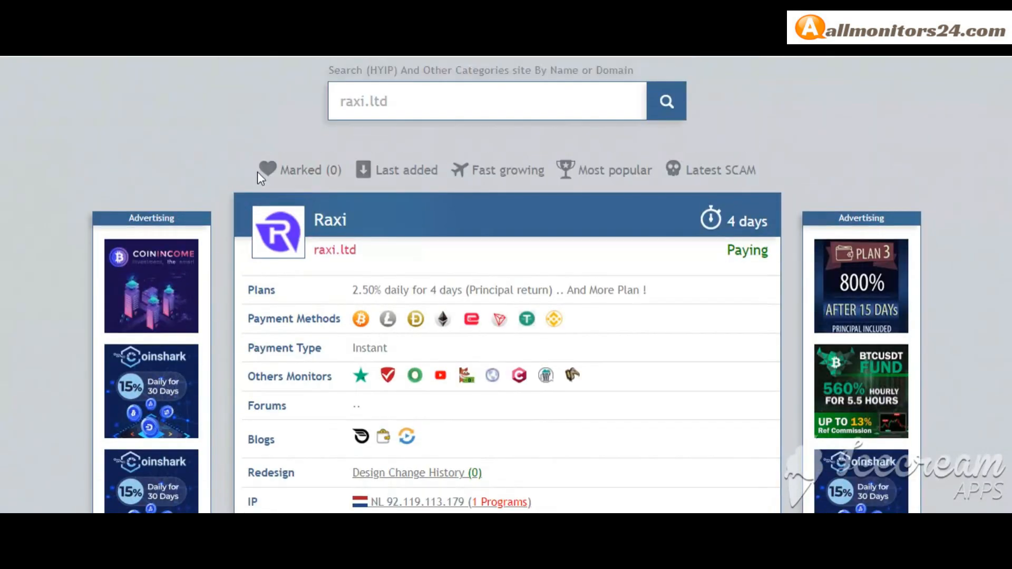
scroll(down, 3)
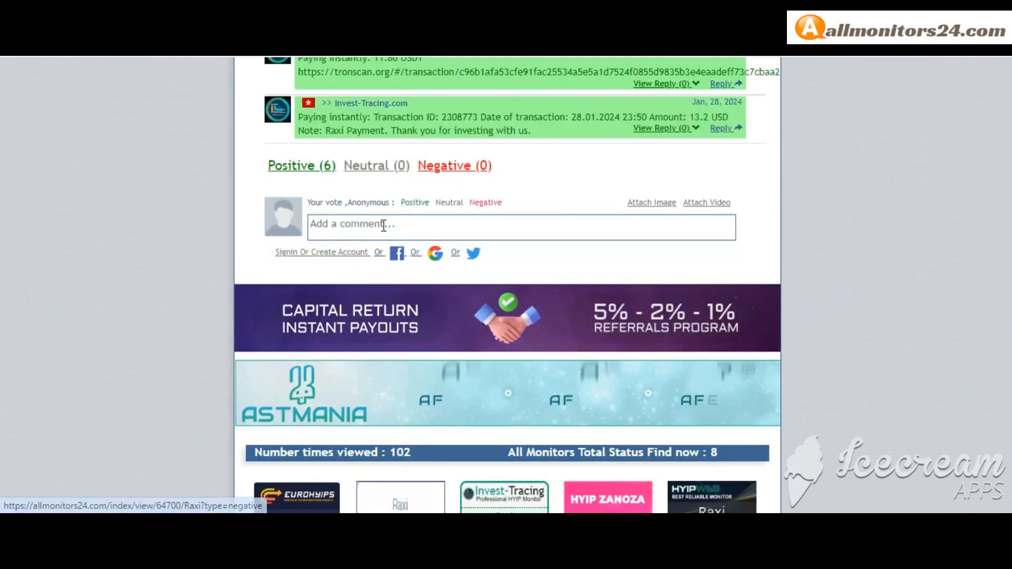
mouse_move(825, 250)
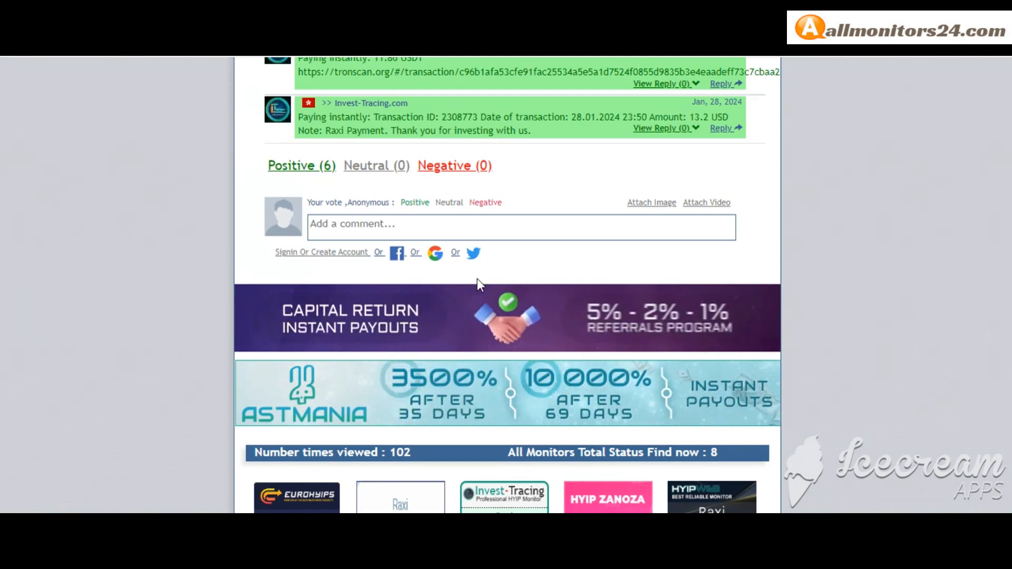
Step: Switch the Raxi listing to the Rcb Offers tab showing the invest-tracing.com referral offer
scroll(up, 3)
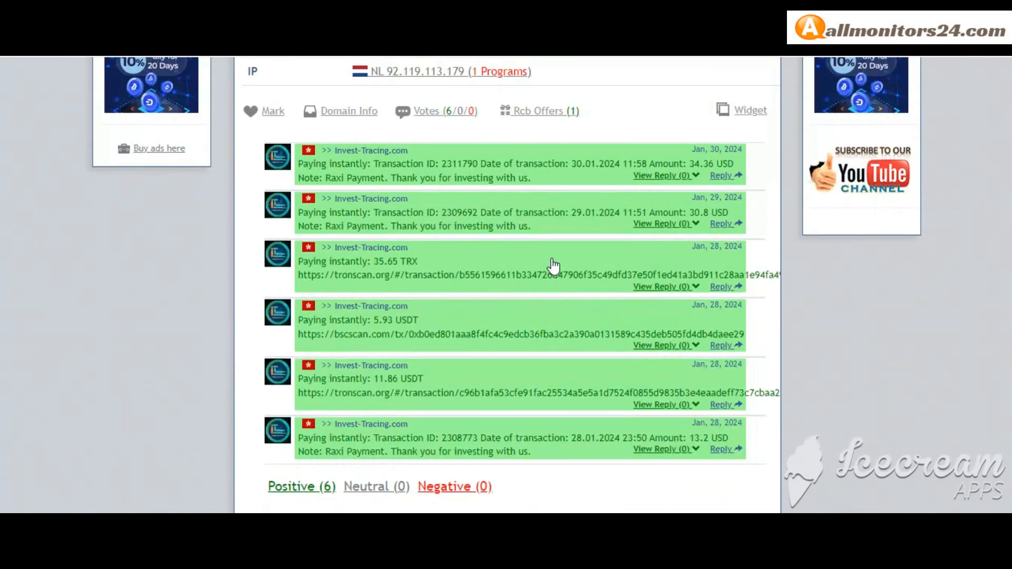
scroll(up, 3)
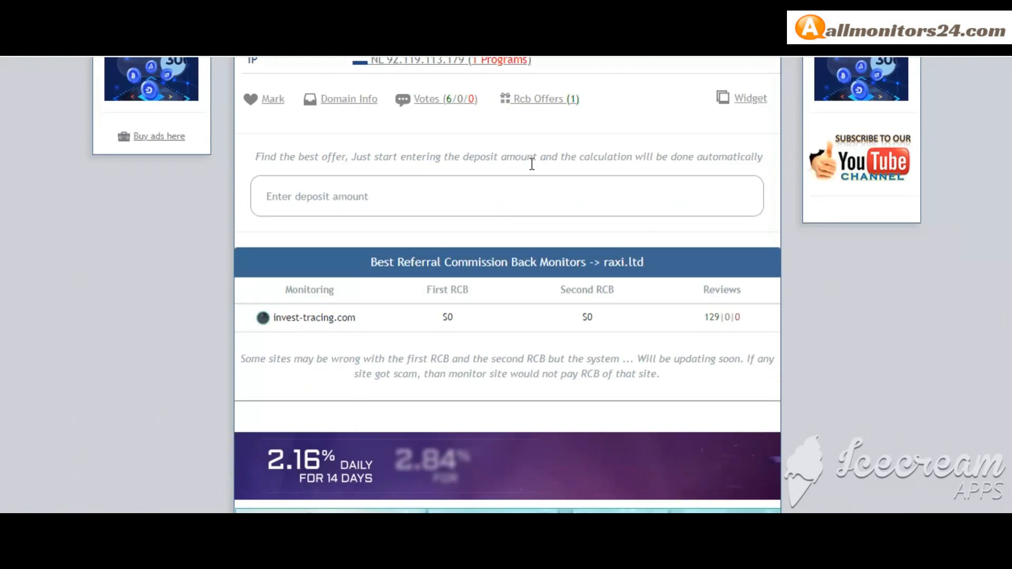
scroll(down, 3)
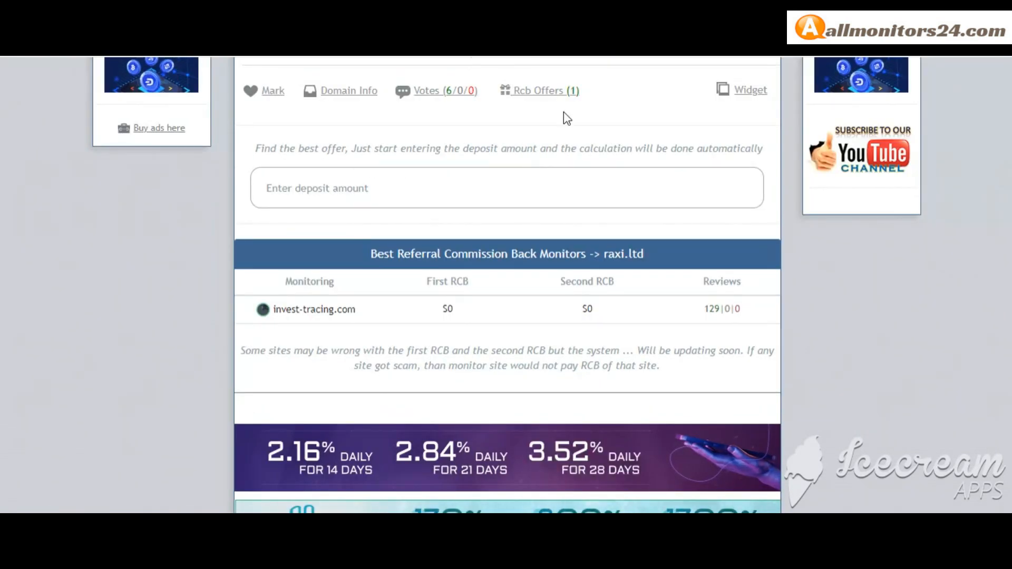
click(349, 90)
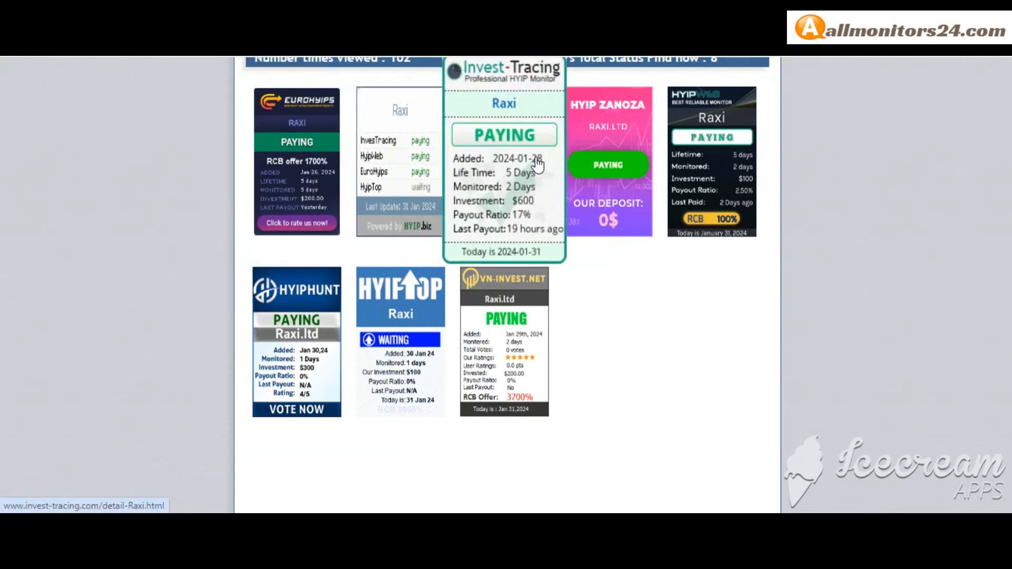
mouse_move(636, 225)
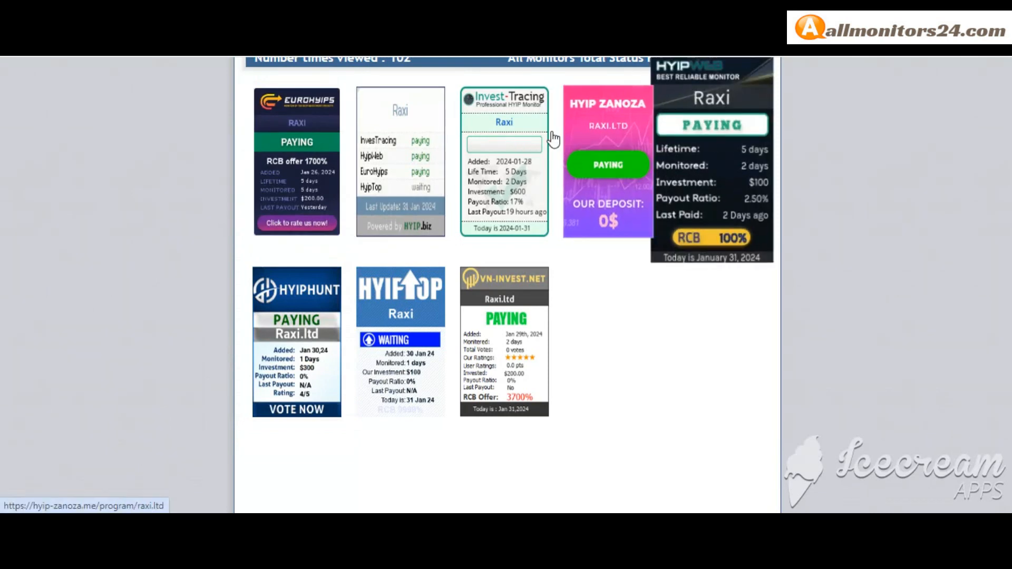
mouse_move(333, 176)
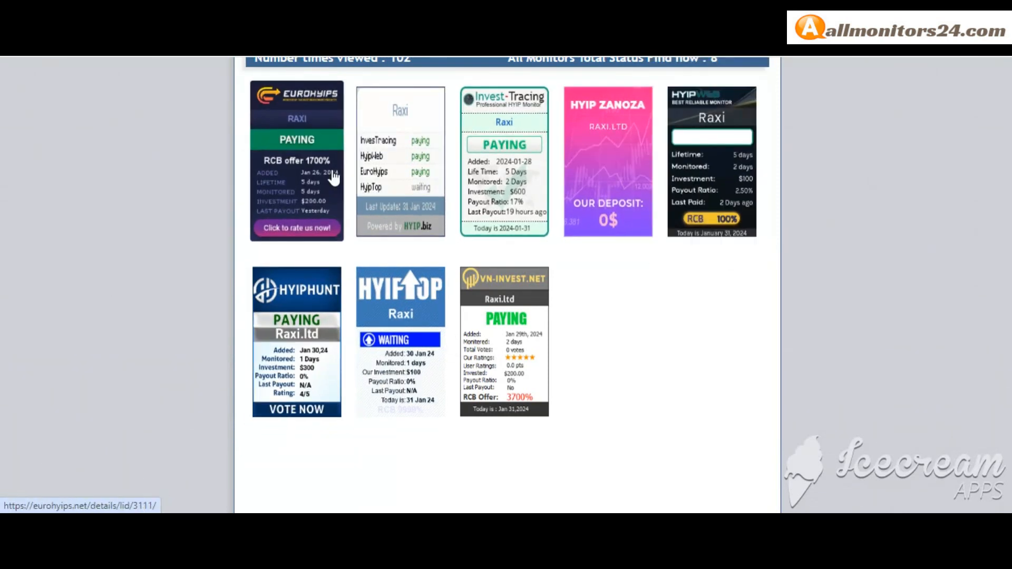
scroll(up, 3)
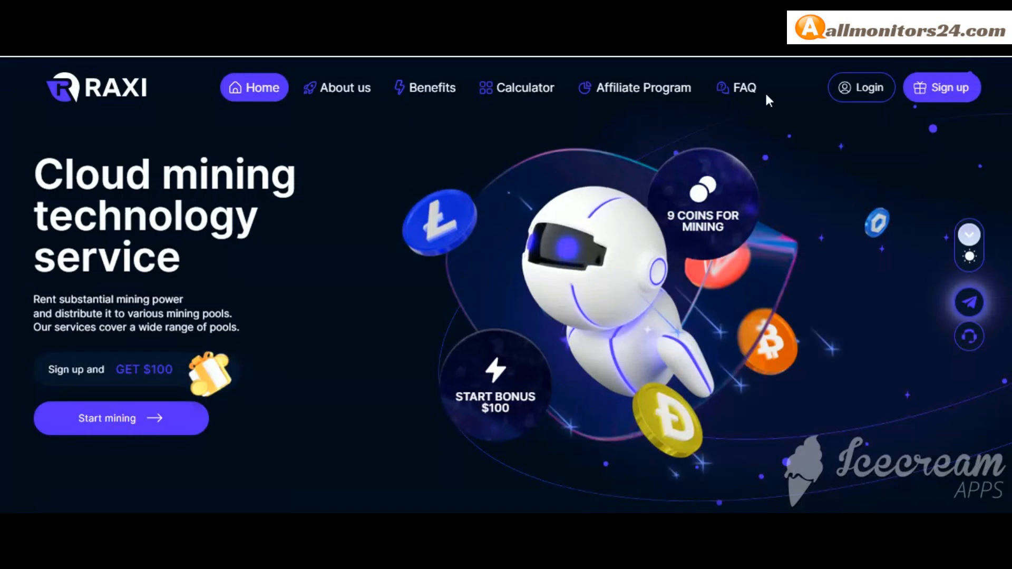
mouse_move(736, 87)
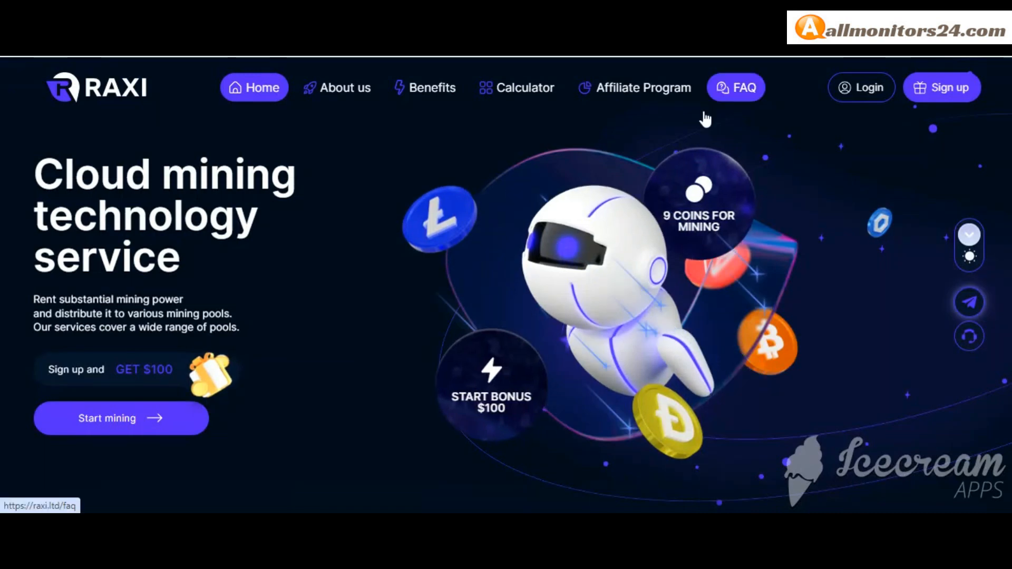
Step: Browse the Raxi FAQ questions, then scroll back through the Raxi homepage
click(735, 86)
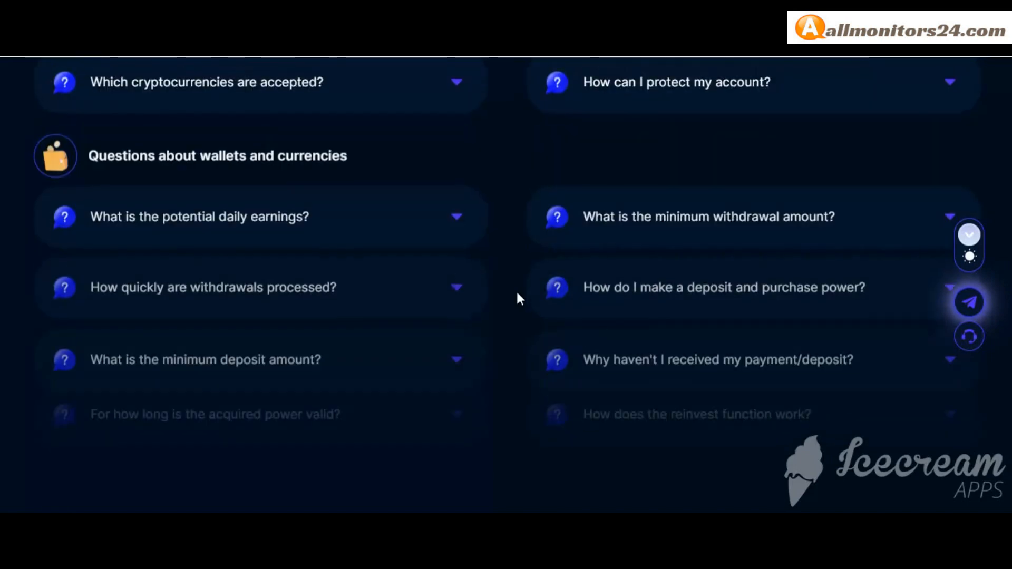
scroll(down, 3)
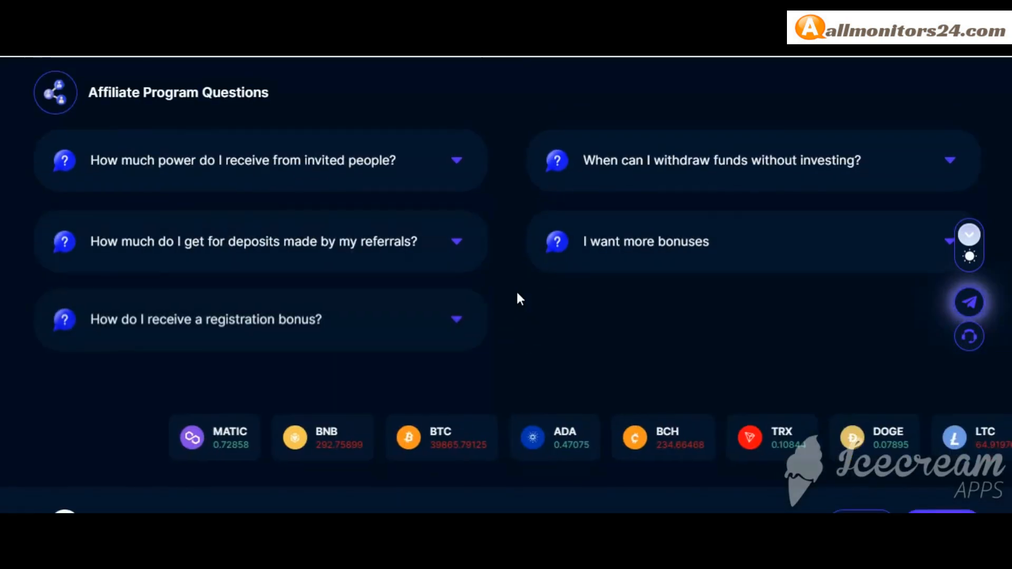
scroll(up, 3)
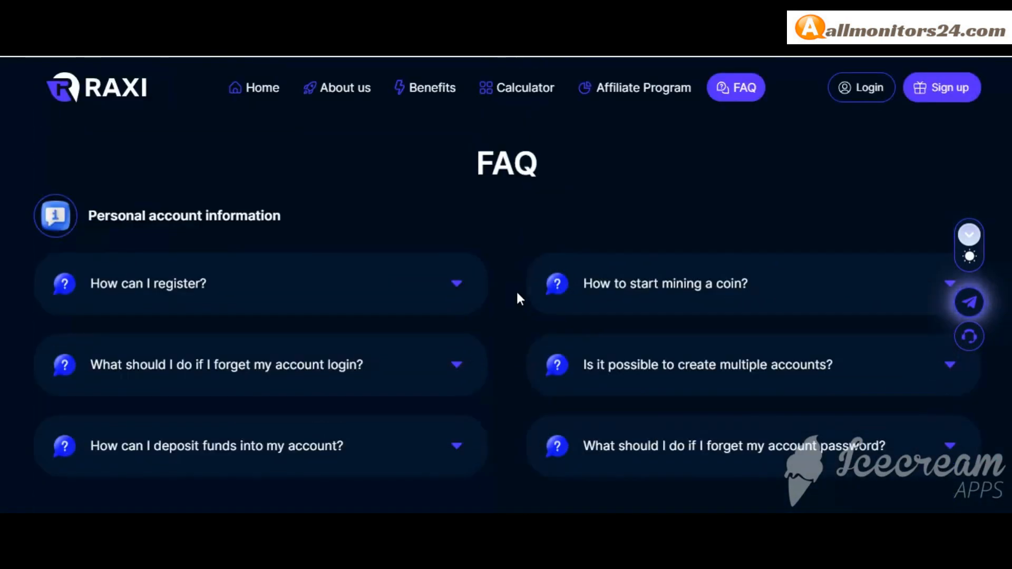
click(254, 87)
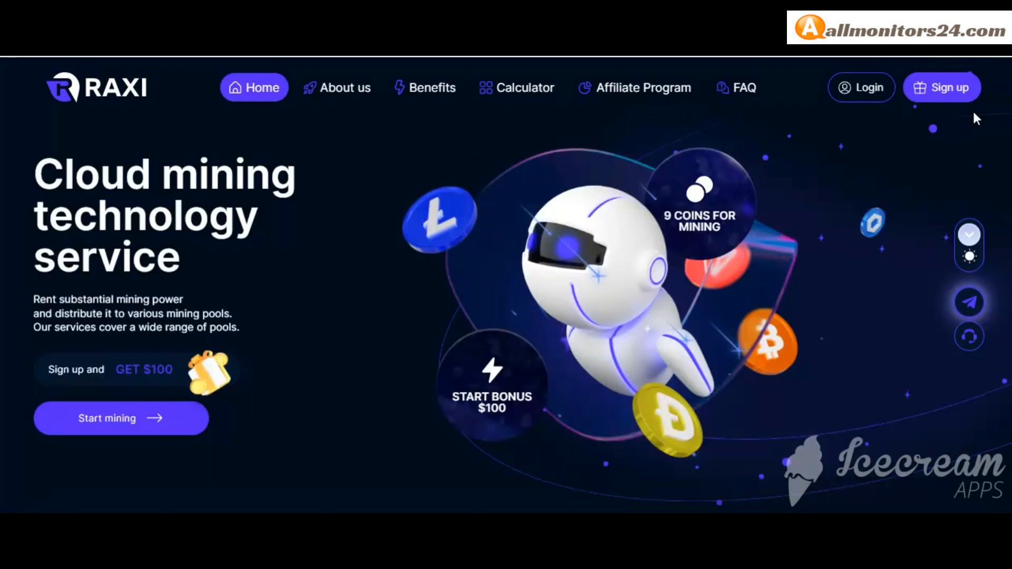
scroll(down, 3)
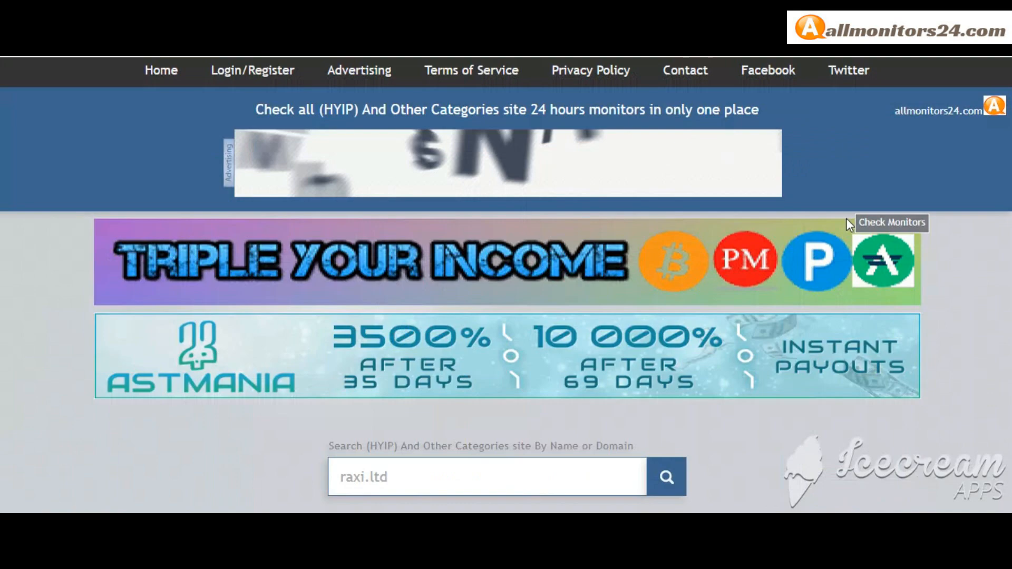
click(666, 476)
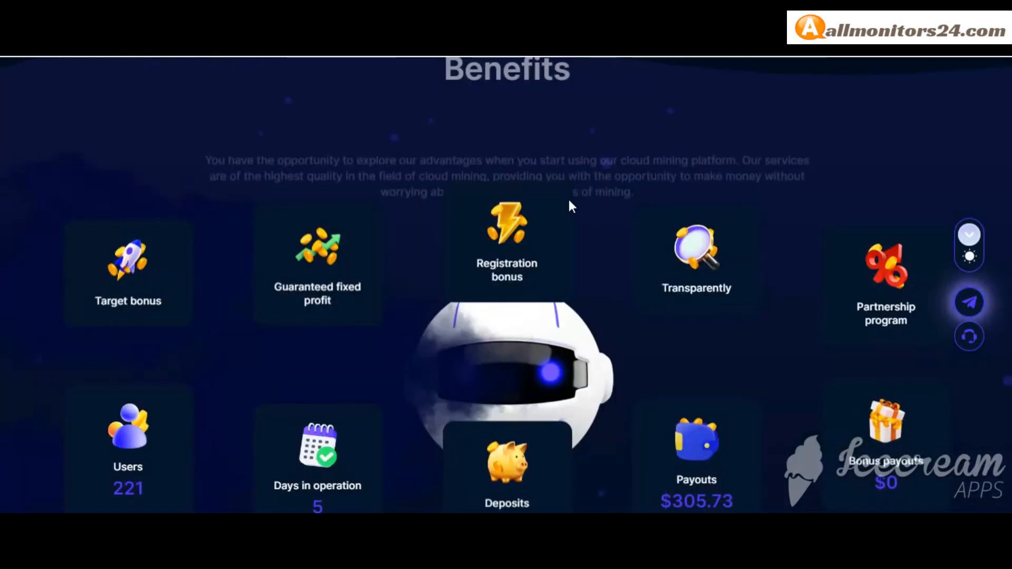
scroll(down, 3)
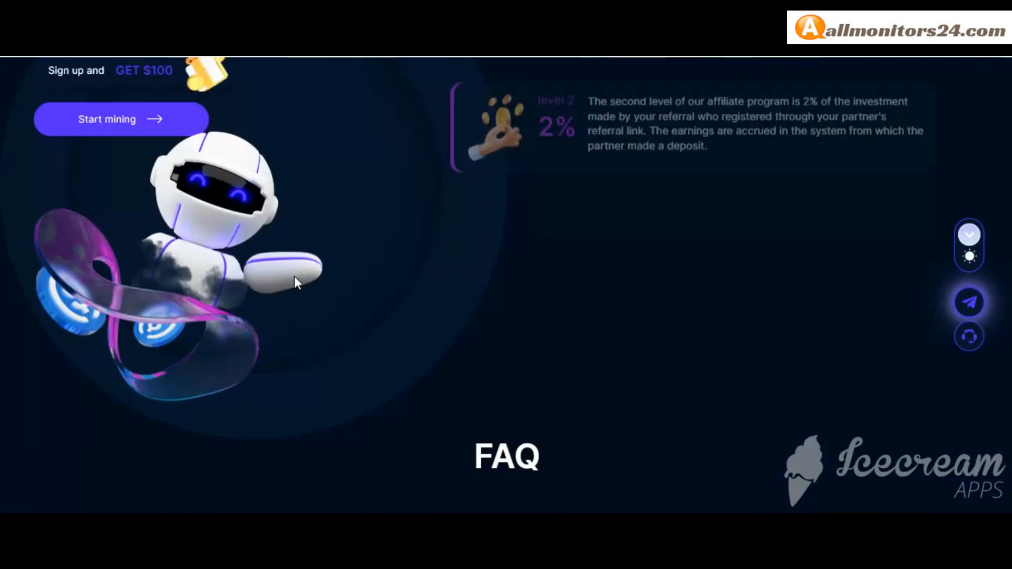
scroll(down, 3)
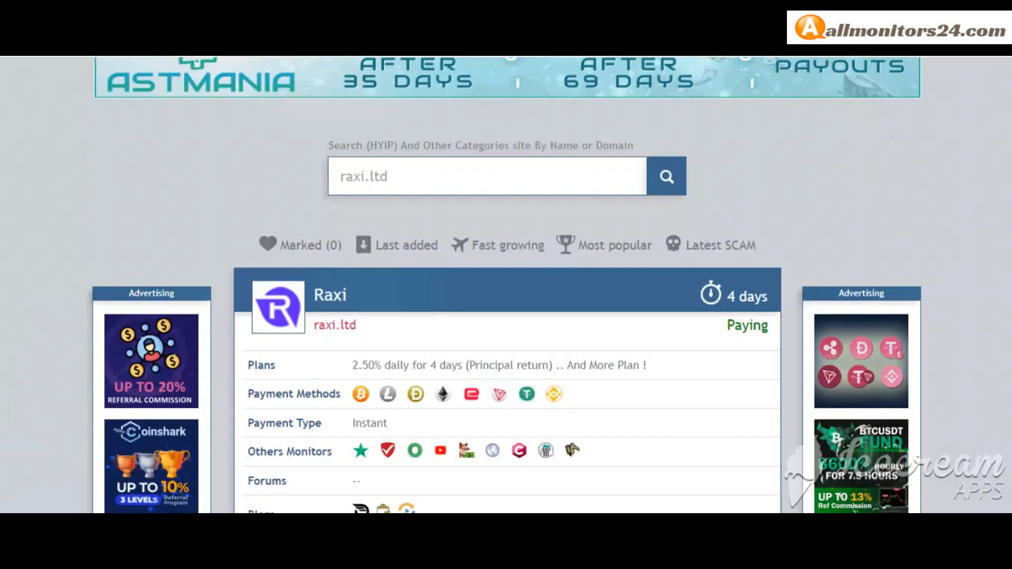
scroll(up, 3)
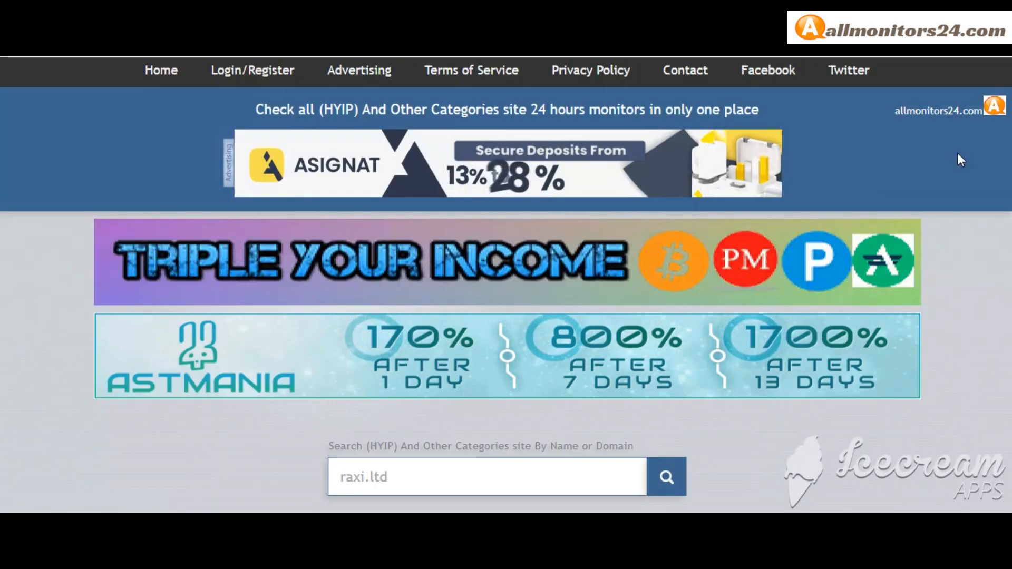